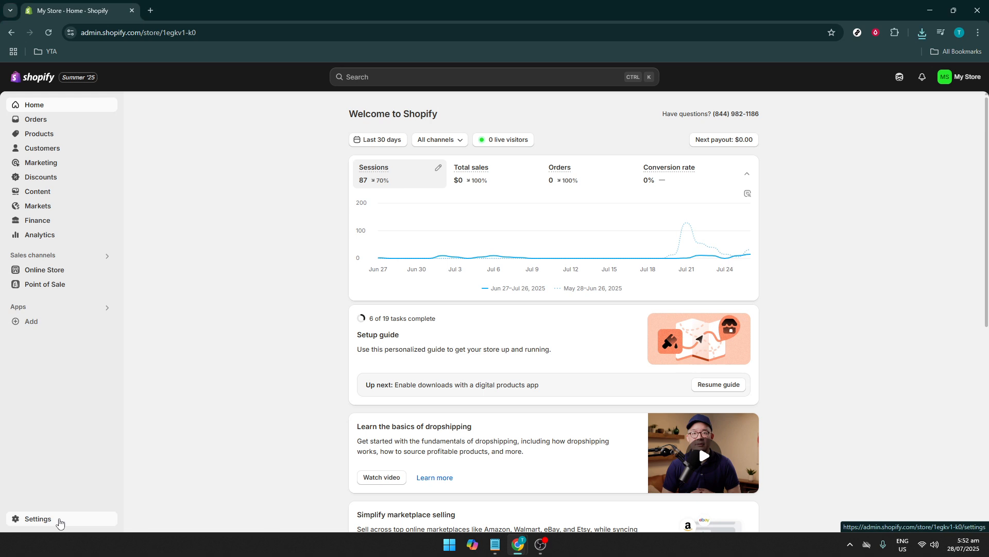
# - Go to the store's General settings from the admin sidebar
pyautogui.click(37, 518)
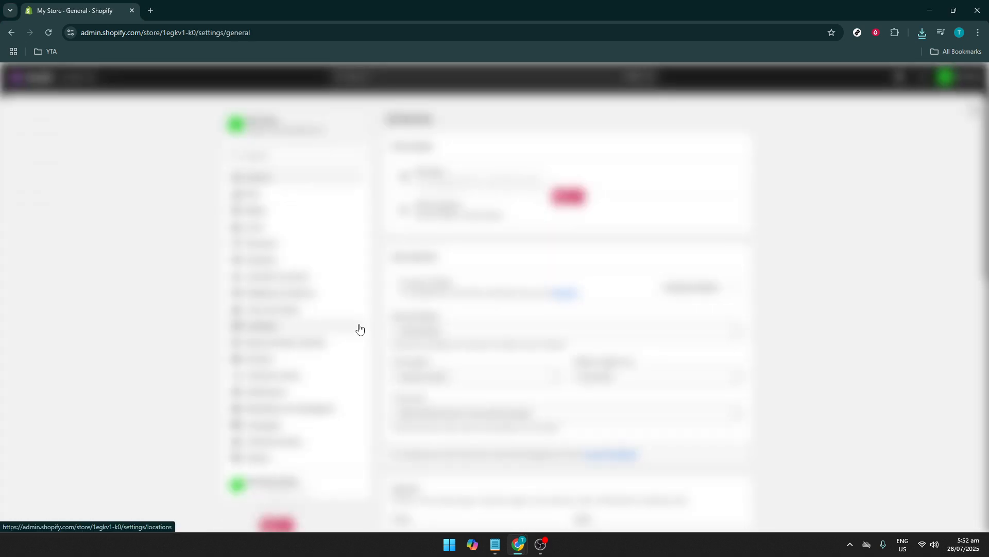
pyautogui.moveTo(372, 329)
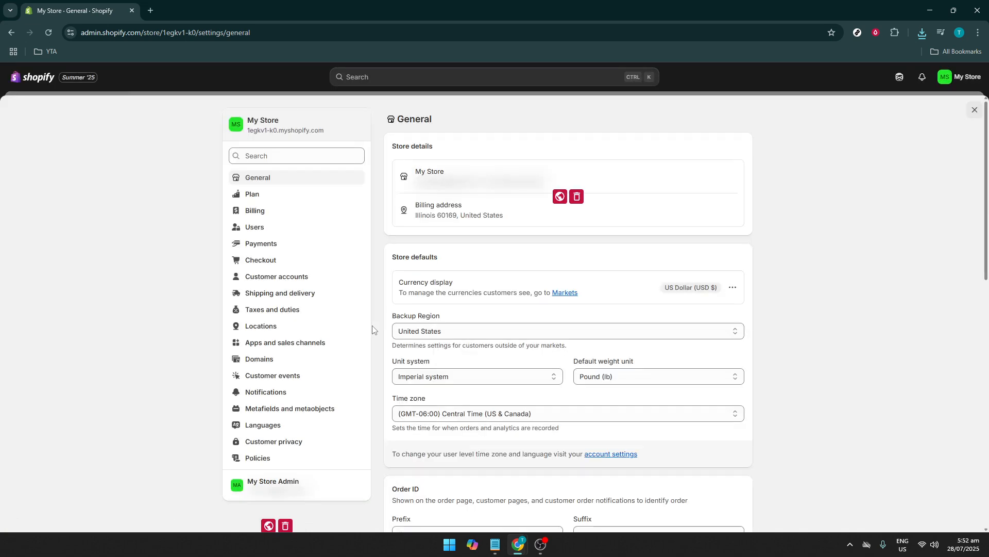
pyautogui.moveTo(266, 248)
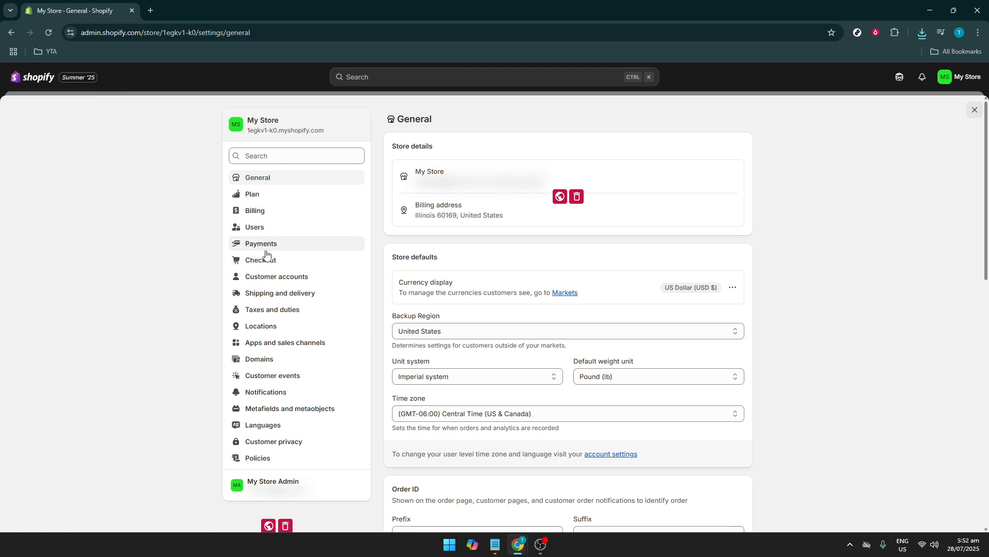
# - Show the Payments settings listing Shopify Payments and PayPal
pyautogui.click(260, 243)
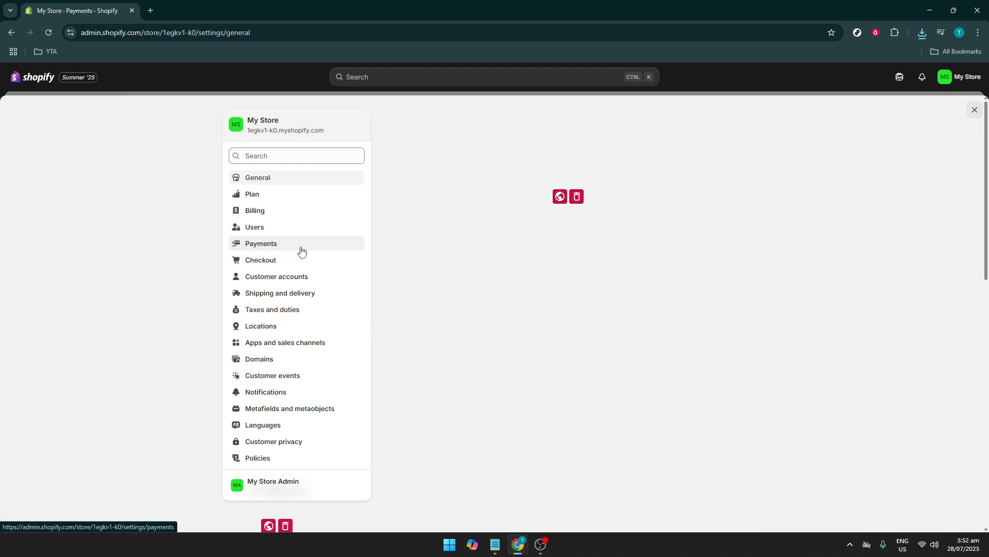
pyautogui.click(261, 243)
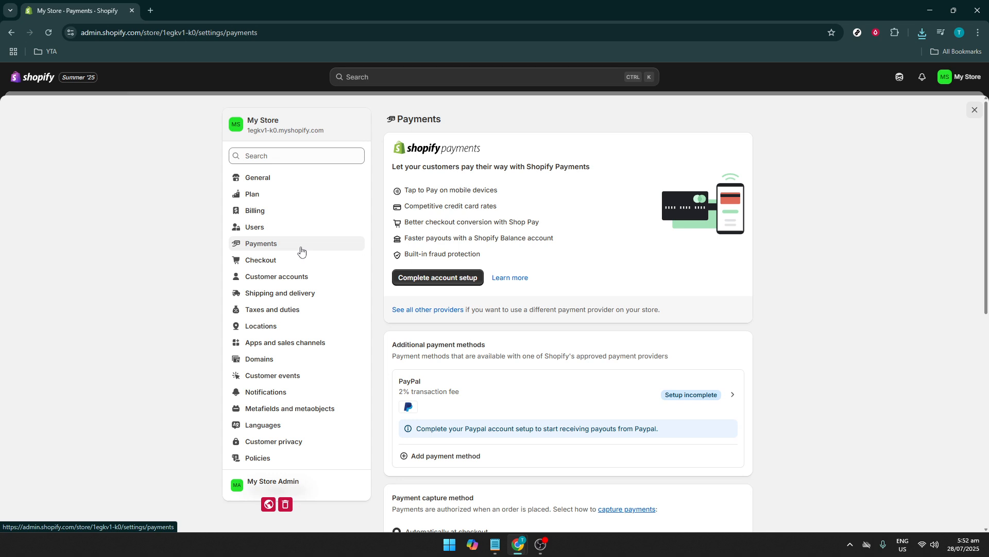
pyautogui.moveTo(260, 260)
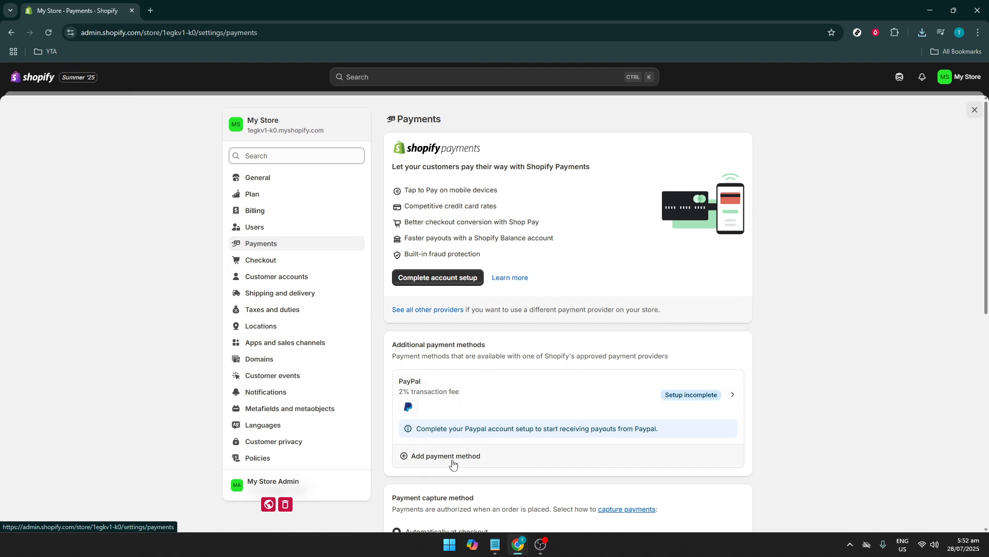
# - Begin adding a new payment method under Additional payment methods
pyautogui.click(445, 456)
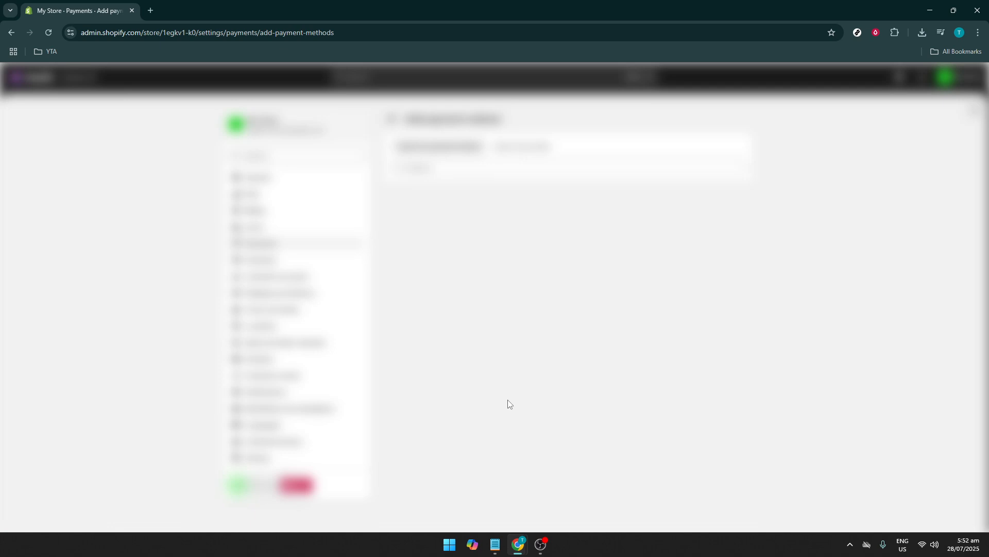
pyautogui.moveTo(546, 354)
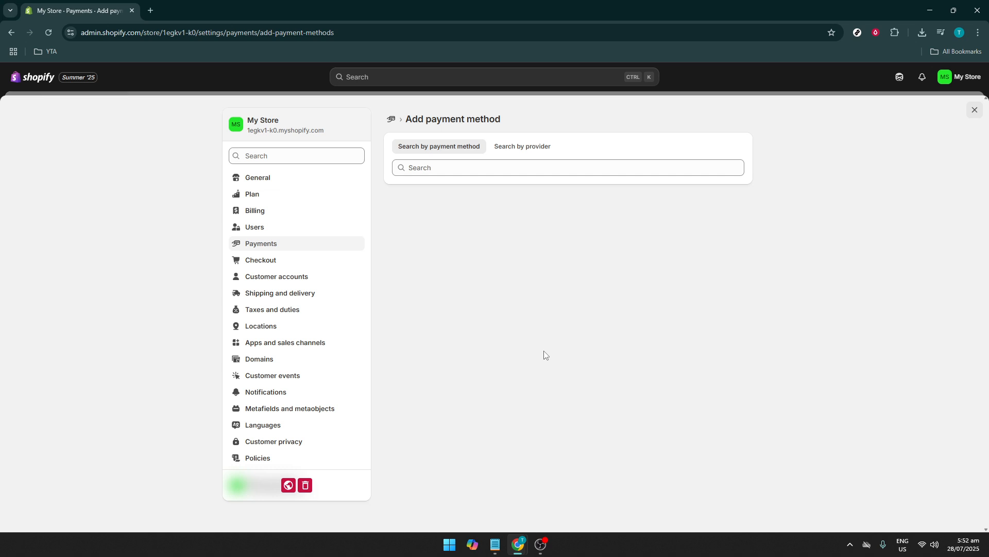
pyautogui.moveTo(539, 299)
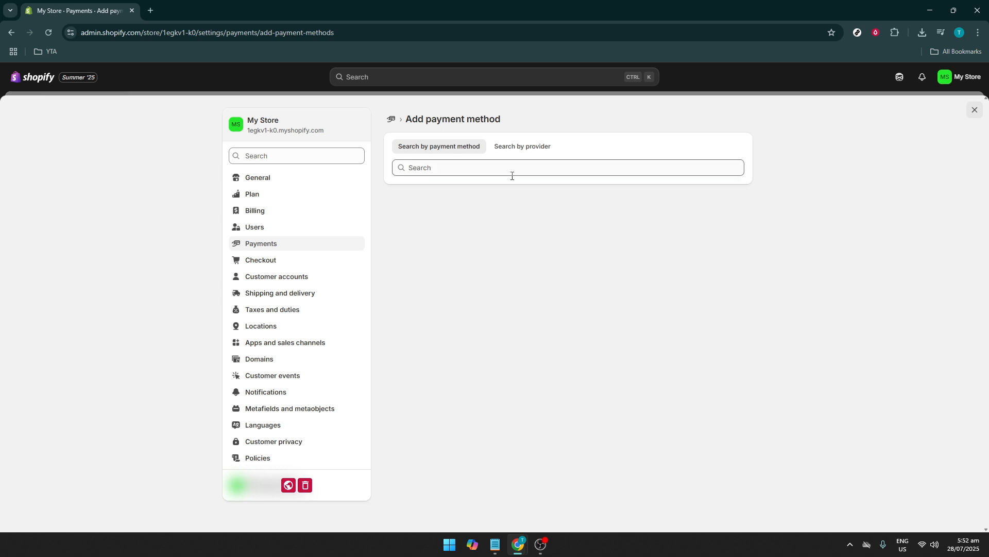
# - Search the payment methods for 'Razorpay', which returns no matching results
pyautogui.click(513, 168)
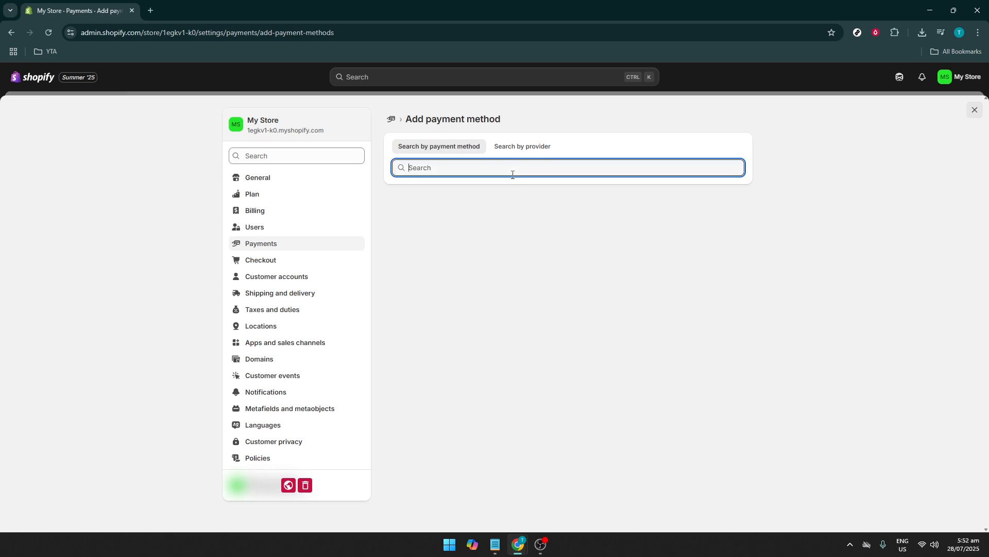
pyautogui.write('RT')
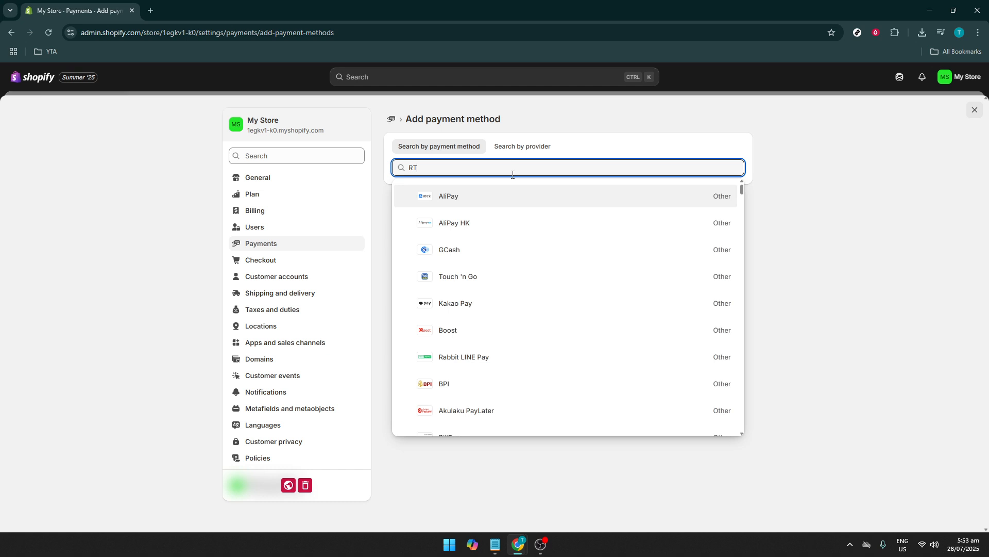
pyautogui.write('Razorpay')
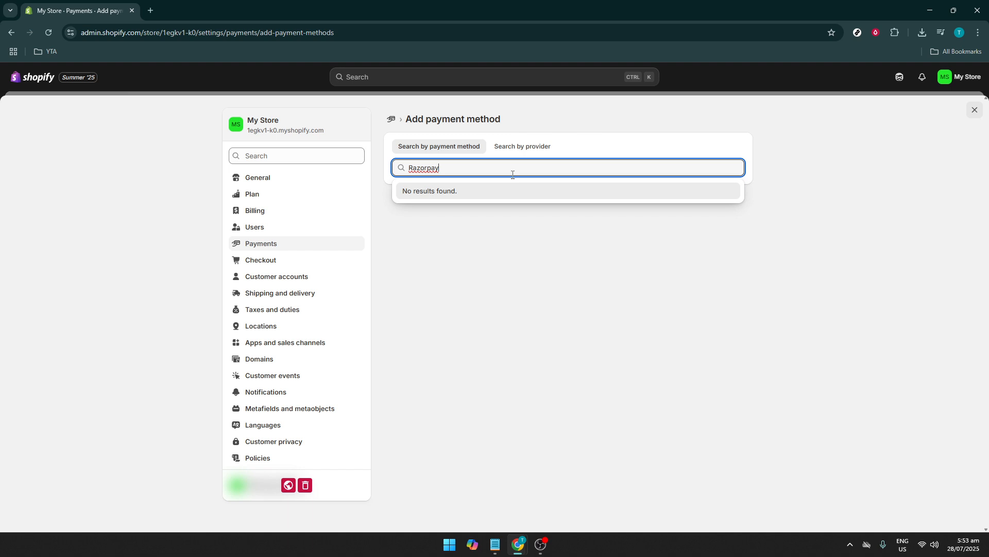
pyautogui.click(513, 227)
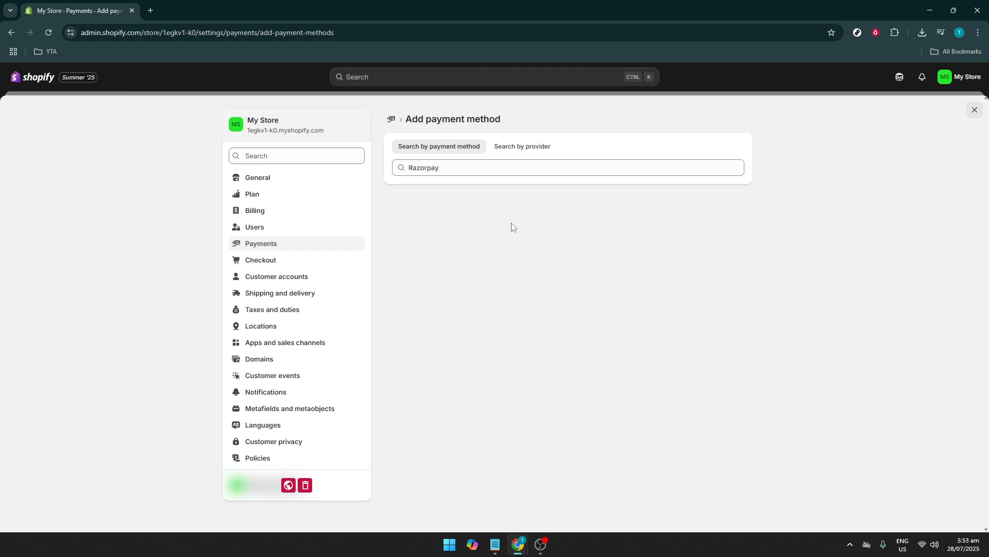